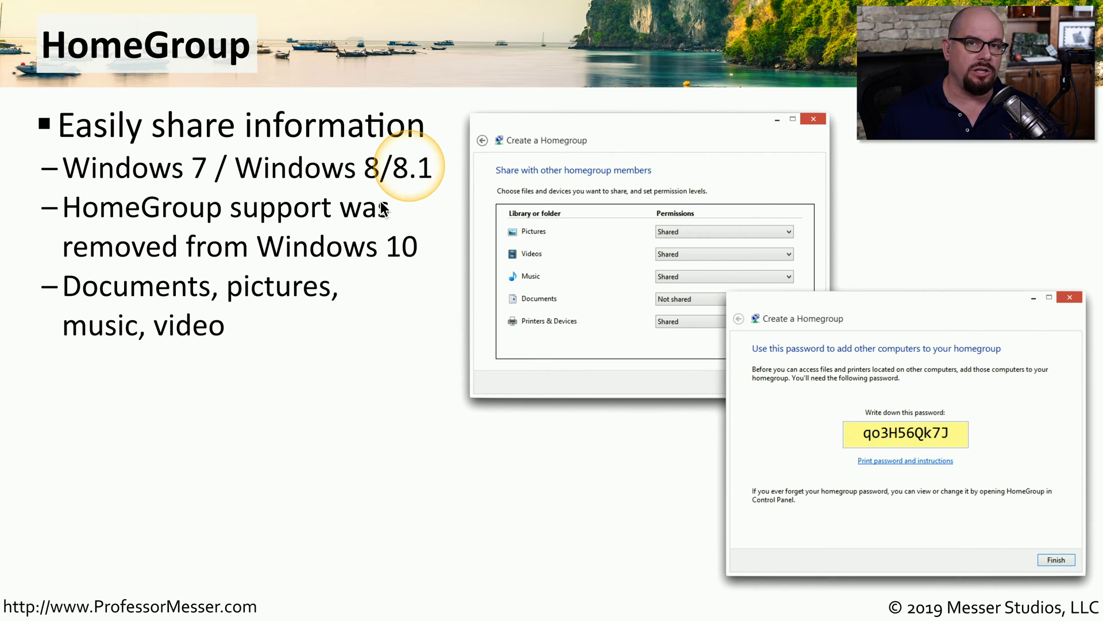
{"action": "mouse_move", "coordinate": [387, 255]}
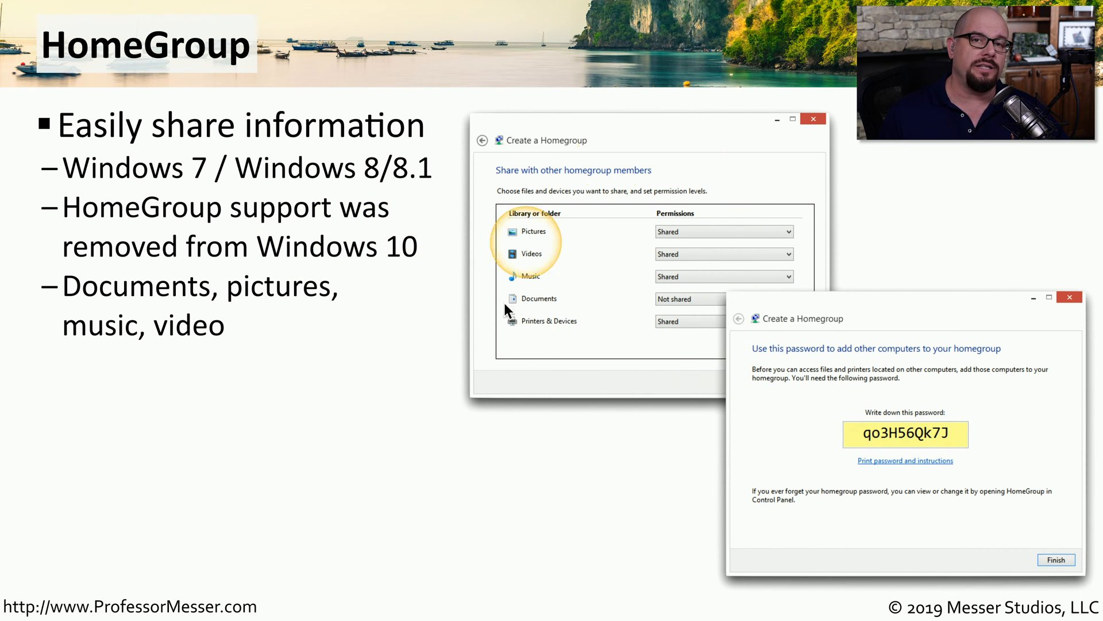
{"action": "mouse_move", "coordinate": [604, 246]}
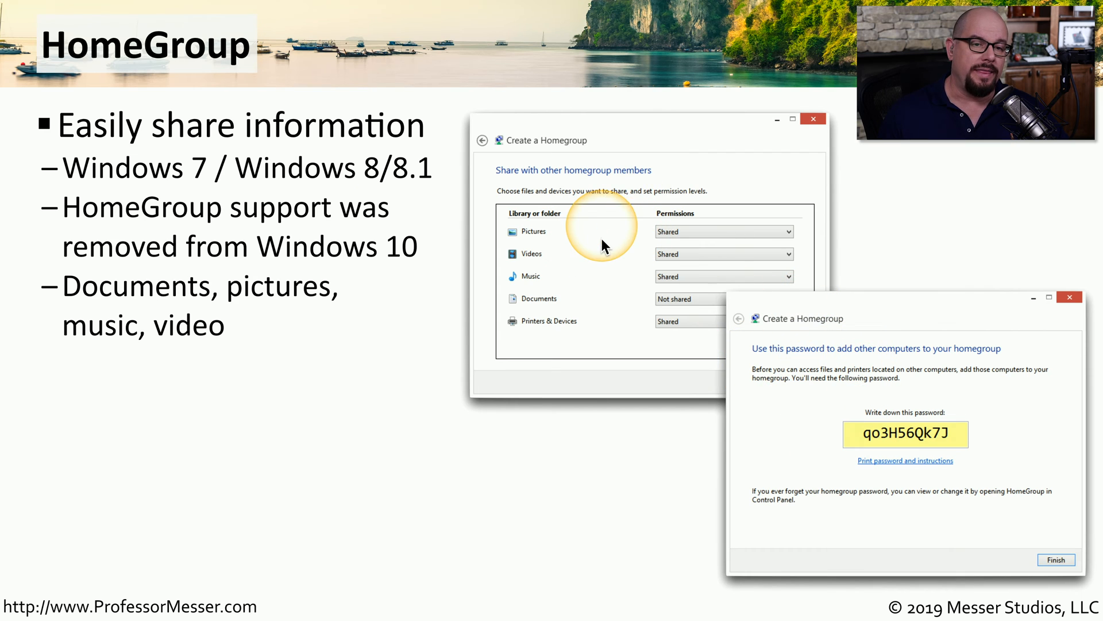
{"action": "mouse_move", "coordinate": [559, 280]}
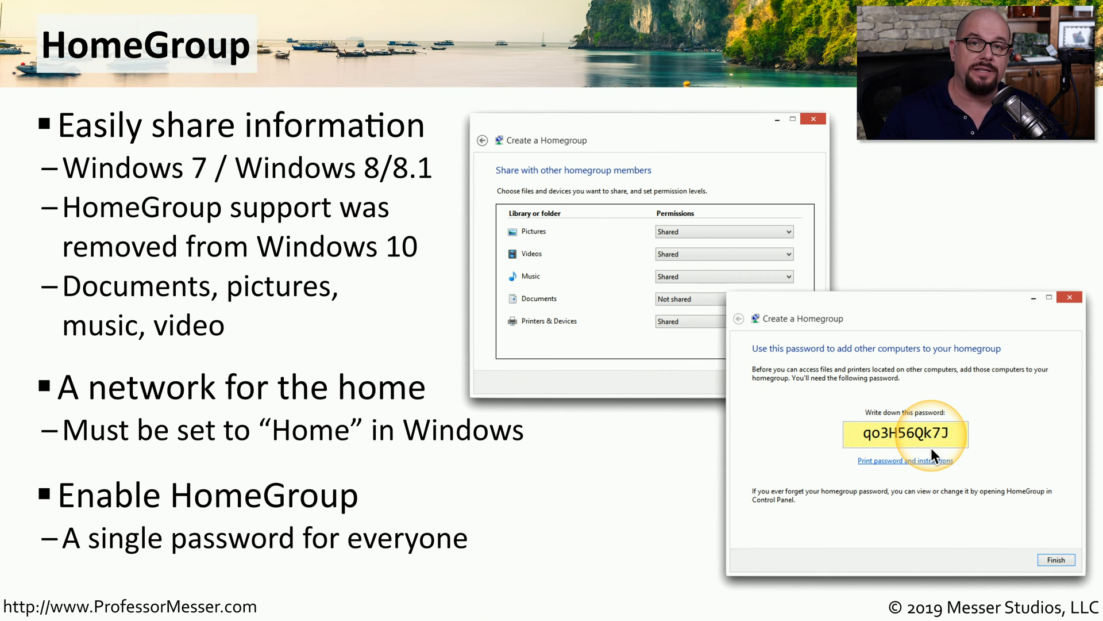
{"action": "mouse_move", "coordinate": [872, 421]}
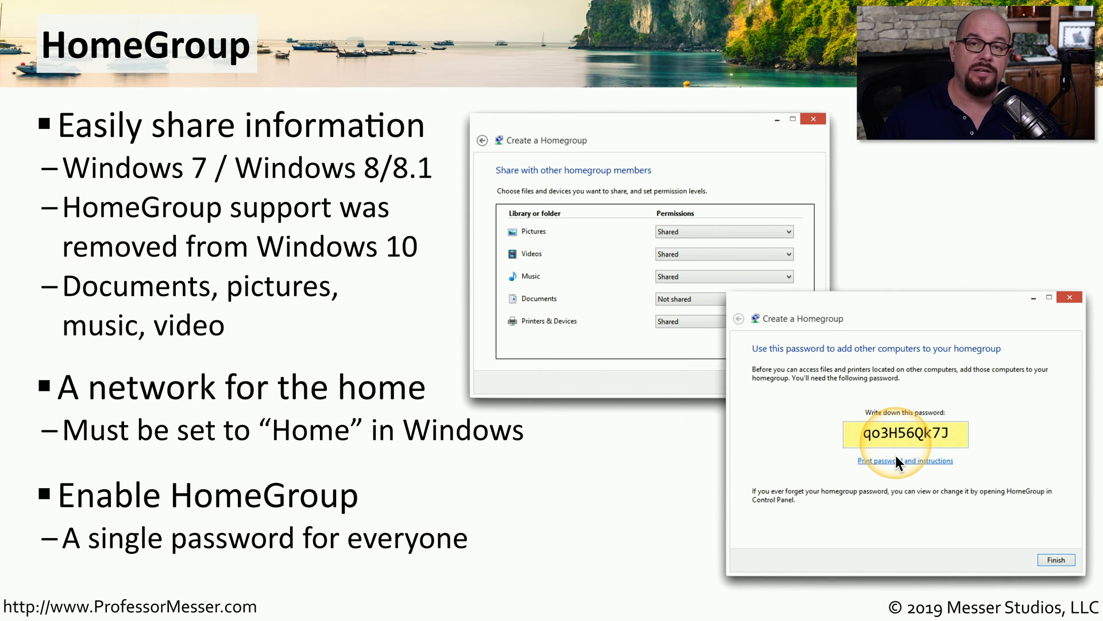
{"action": "mouse_move", "coordinate": [454, 348]}
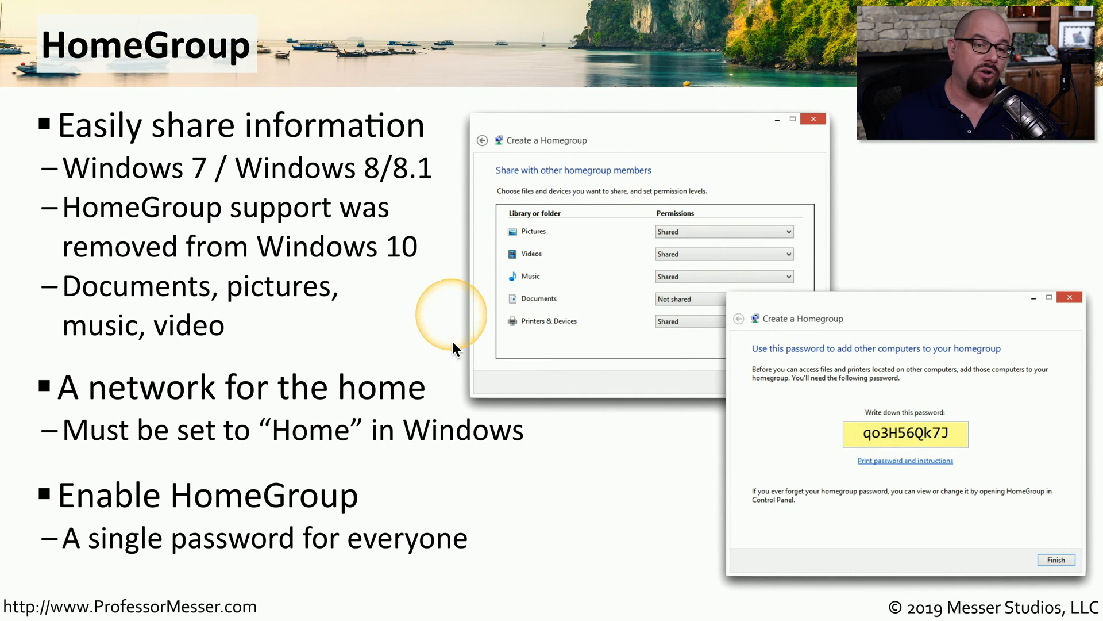
{"action": "mouse_move", "coordinate": [674, 245]}
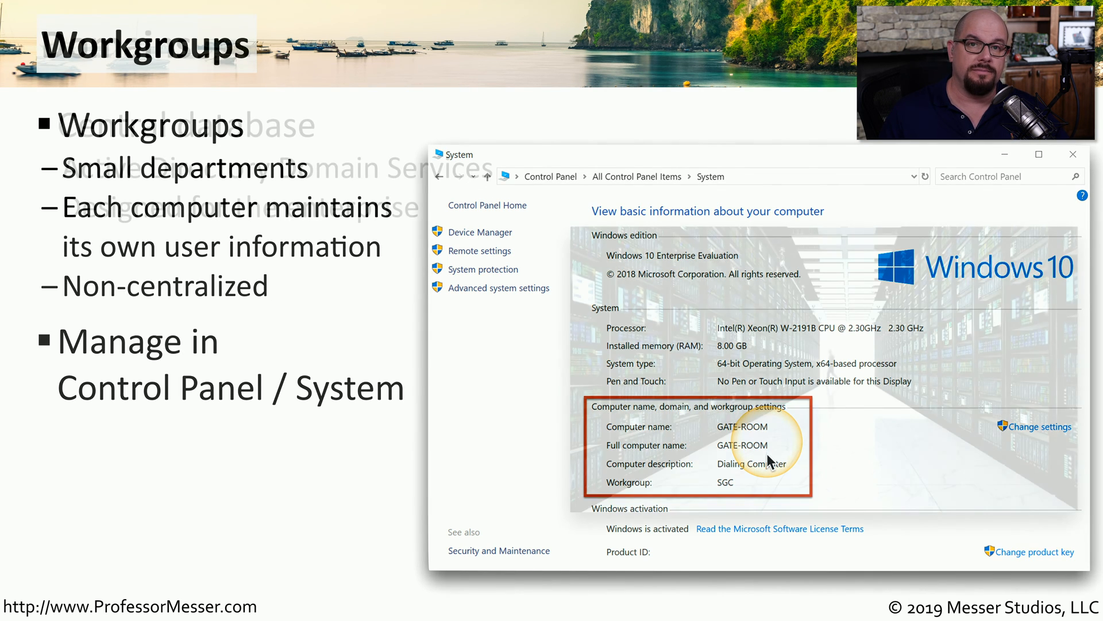
- Advance the lecture to the 'Join a domain' slide requiring Pro or better
{"action": "key", "text": "right"}
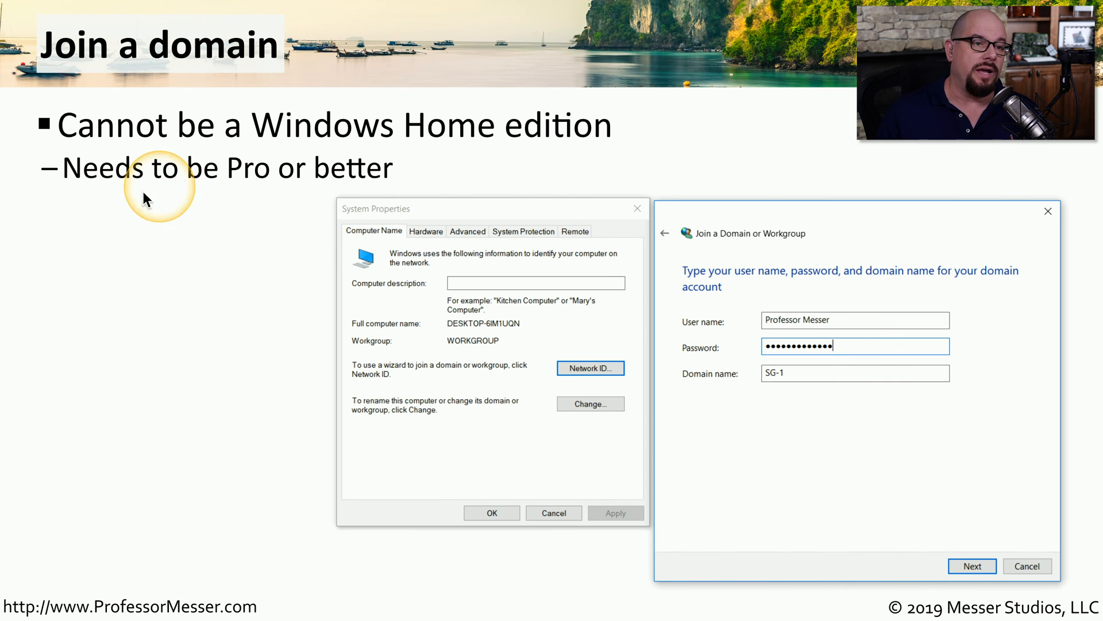
{"action": "mouse_move", "coordinate": [559, 154]}
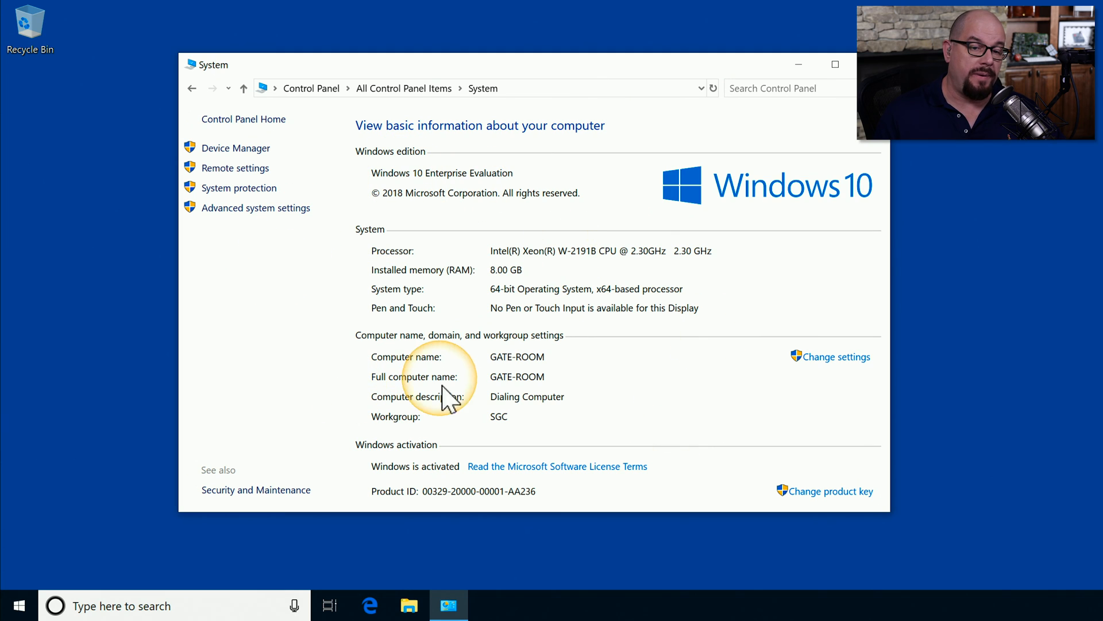
{"action": "mouse_move", "coordinate": [439, 352]}
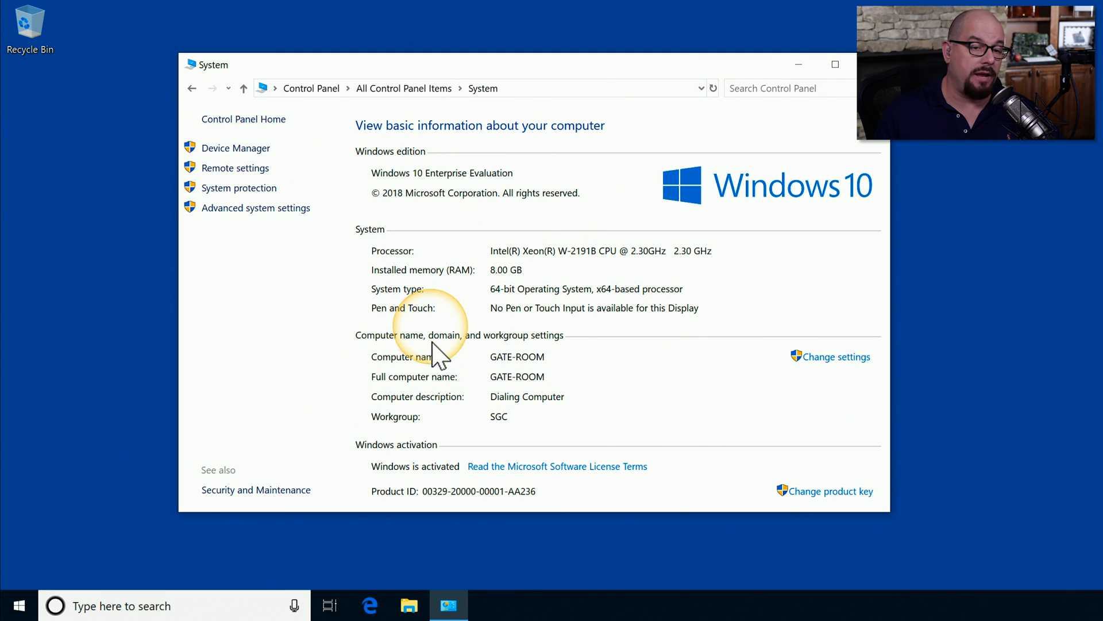
{"action": "mouse_move", "coordinate": [837, 357]}
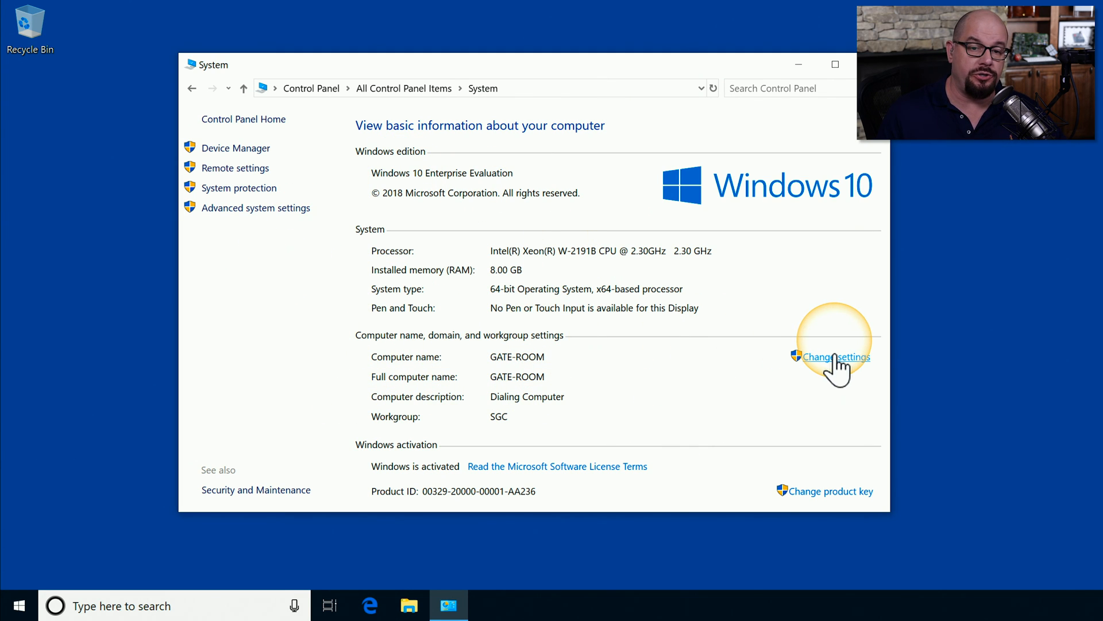
- Open System Properties on the Computer Name tab for GATE-ROOM
{"action": "left_click", "coordinate": [835, 356]}
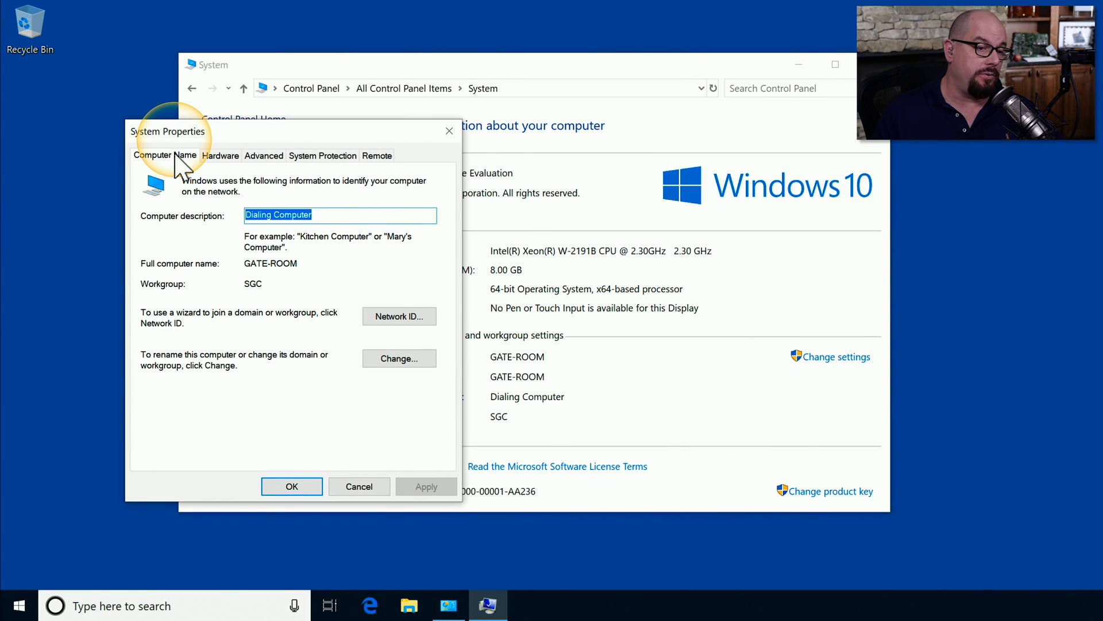
{"action": "mouse_move", "coordinate": [289, 345]}
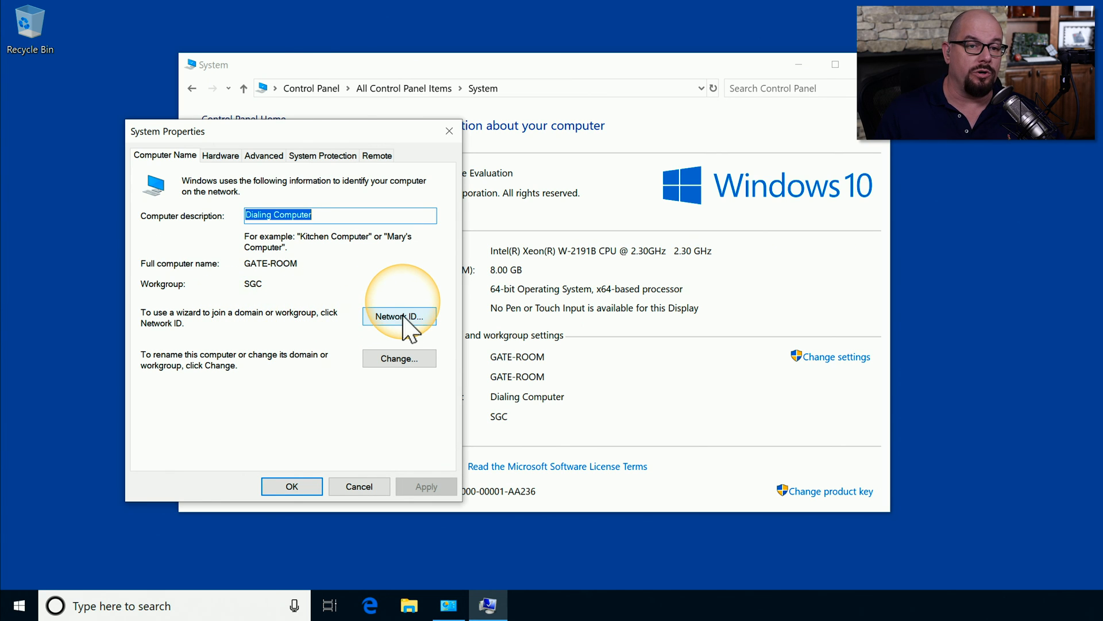
- Run the Network ID wizard as a business computer on a domain network
{"action": "left_click", "coordinate": [399, 316]}
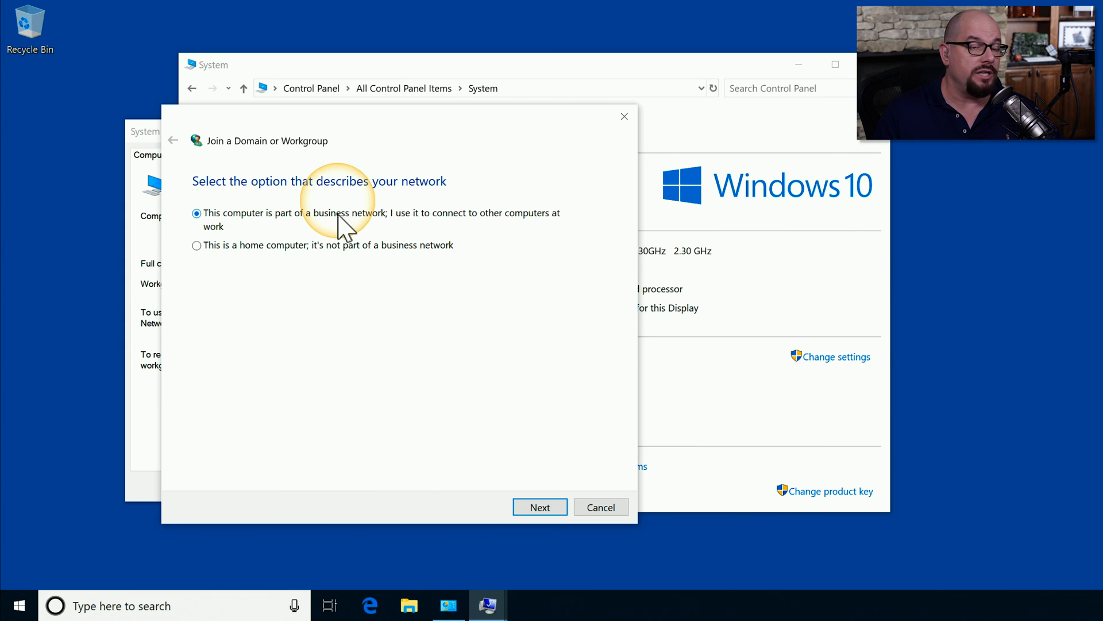
{"action": "mouse_move", "coordinate": [609, 242]}
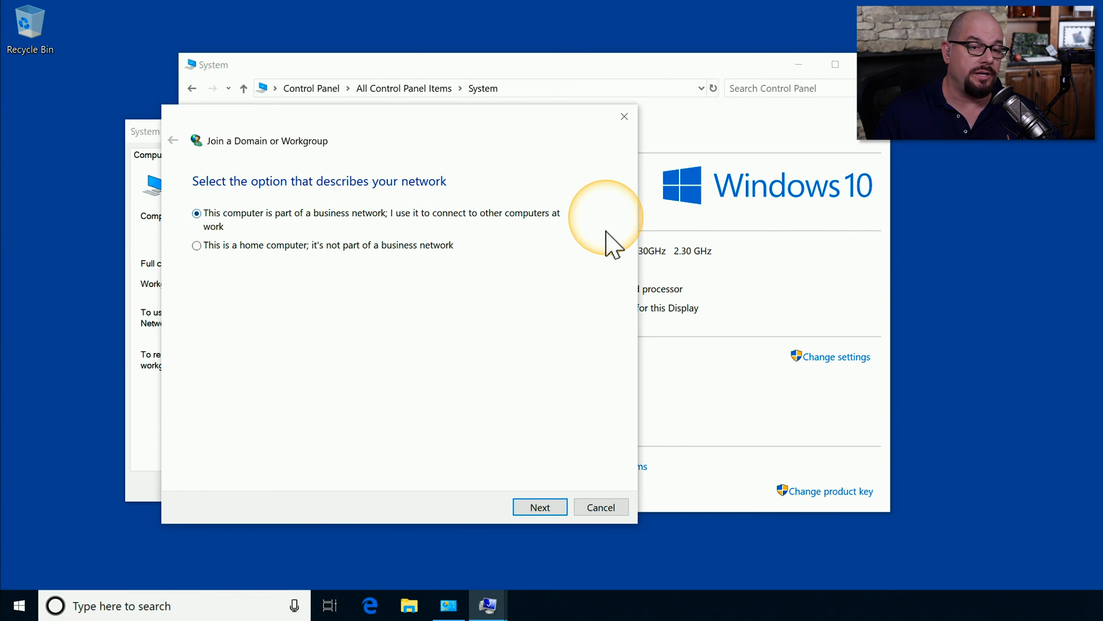
{"action": "left_click", "coordinate": [540, 507]}
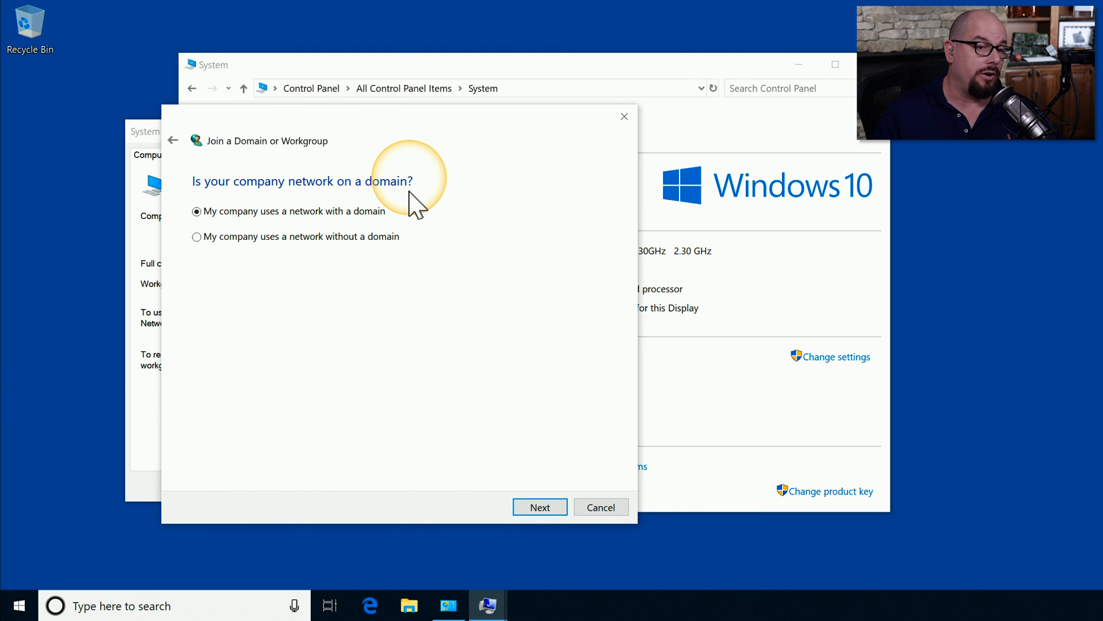
{"action": "mouse_move", "coordinate": [313, 229]}
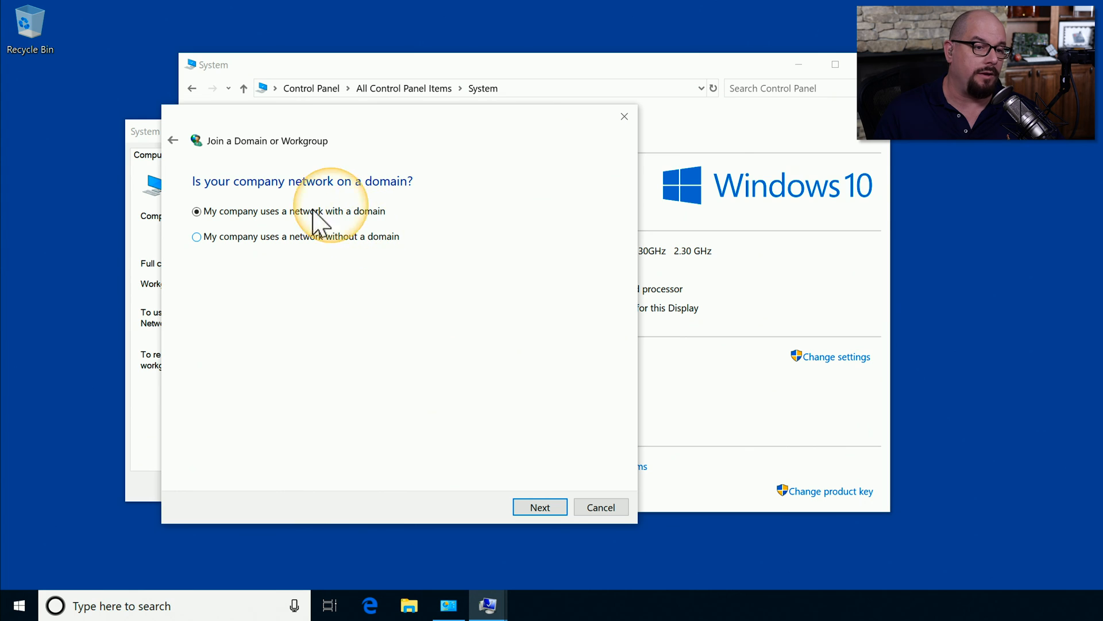
{"action": "left_click", "coordinate": [540, 507]}
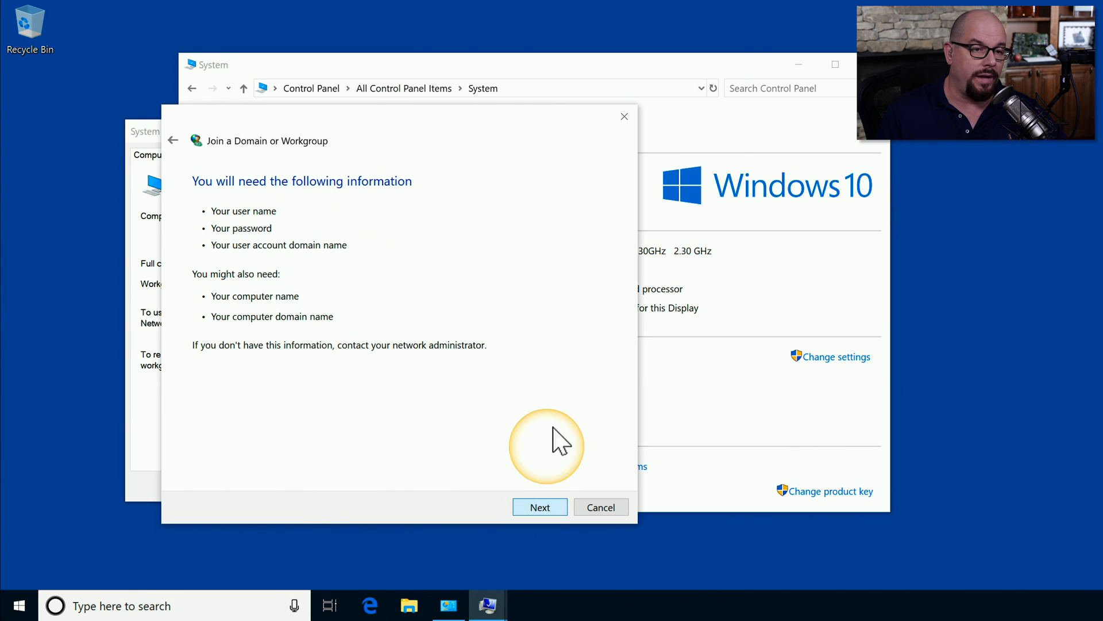
{"action": "mouse_move", "coordinate": [250, 222]}
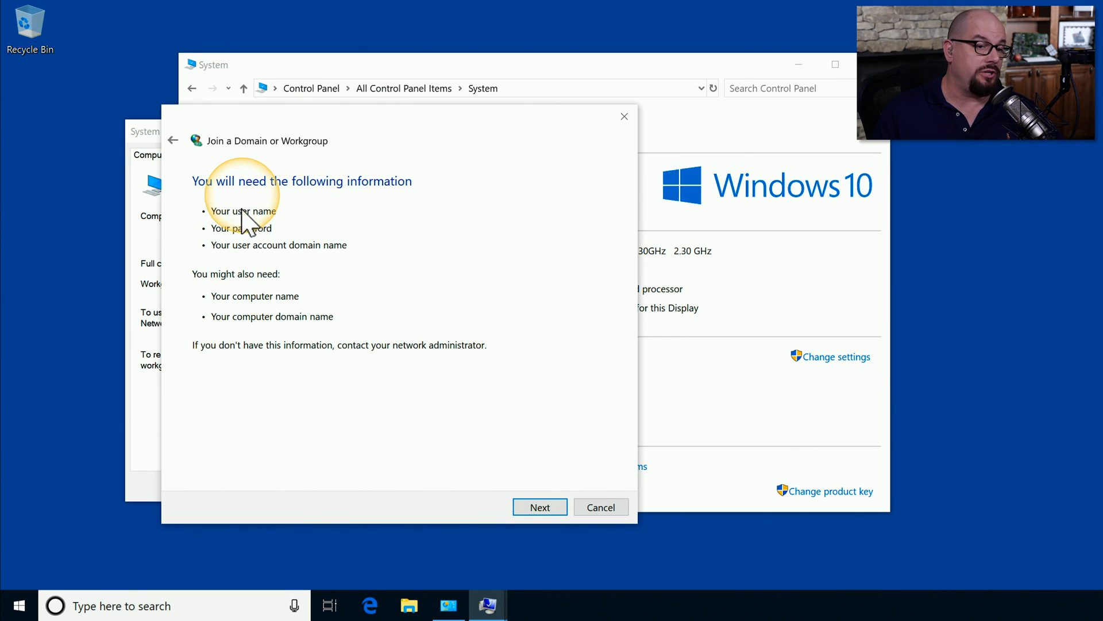
{"action": "mouse_move", "coordinate": [292, 250]}
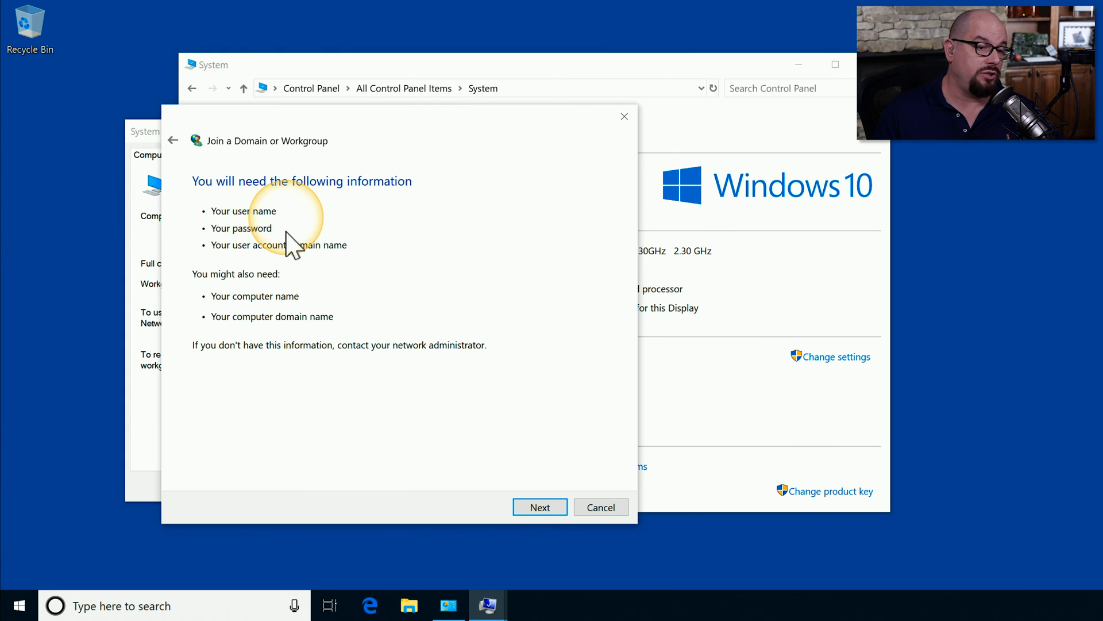
{"action": "mouse_move", "coordinate": [358, 264]}
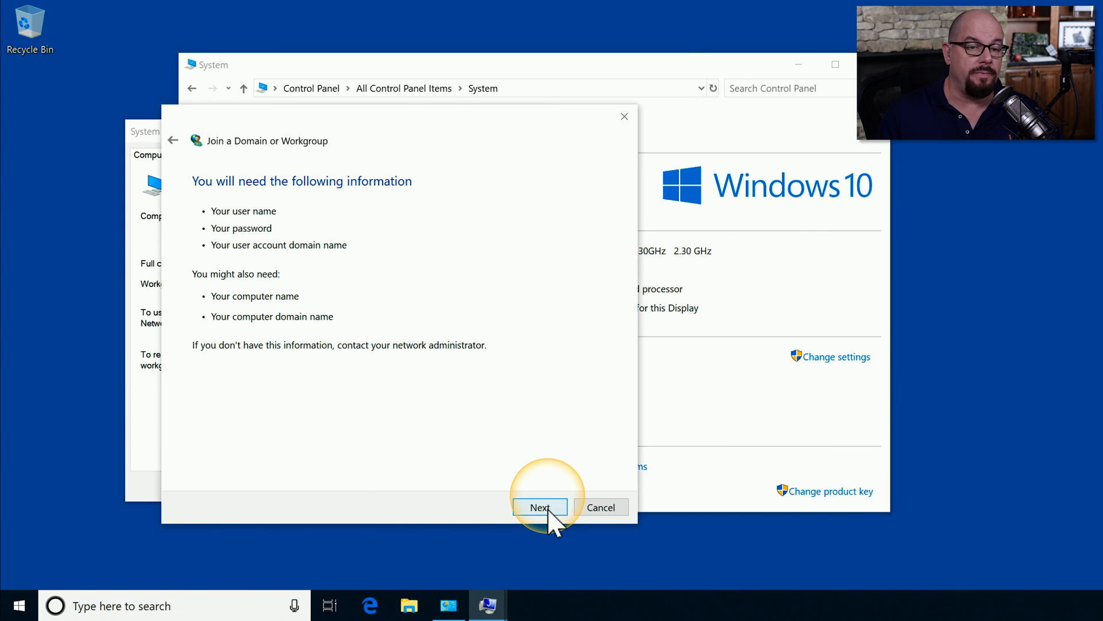
- Reach the credentials page and select the Domain name field (pre-filled GATE-ROOM)
{"action": "left_click", "coordinate": [540, 507]}
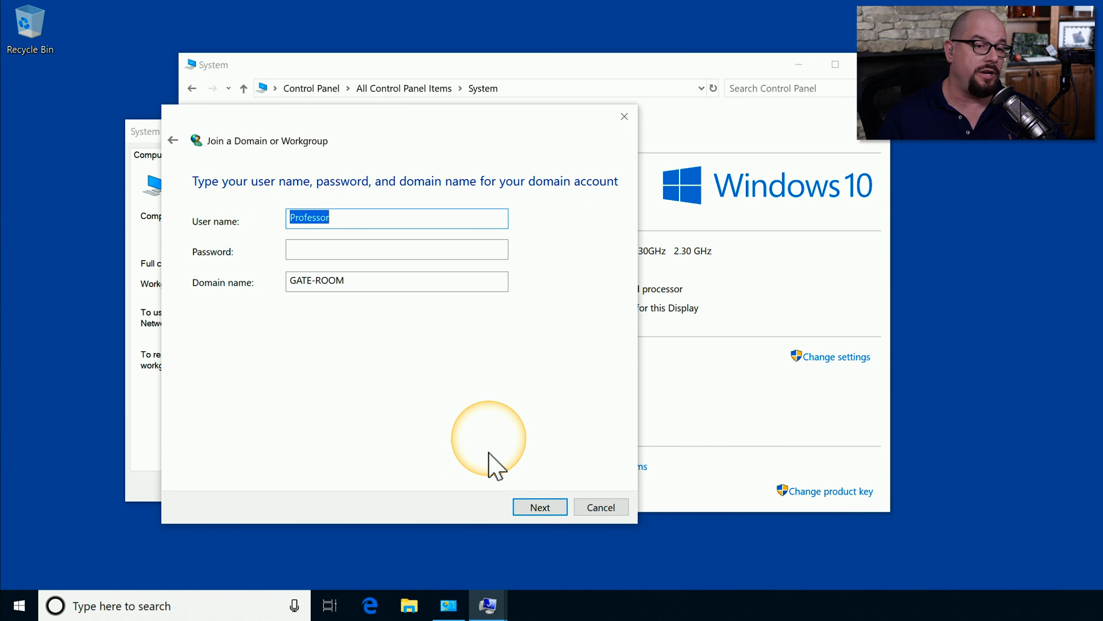
{"action": "left_click", "coordinate": [396, 217]}
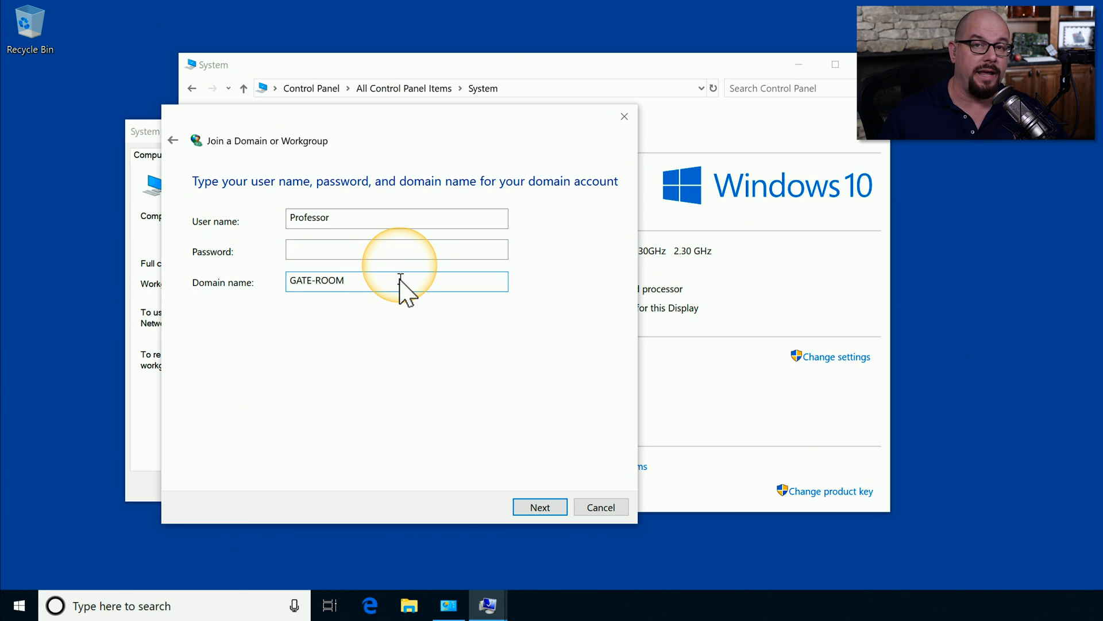
{"action": "mouse_move", "coordinate": [394, 285]}
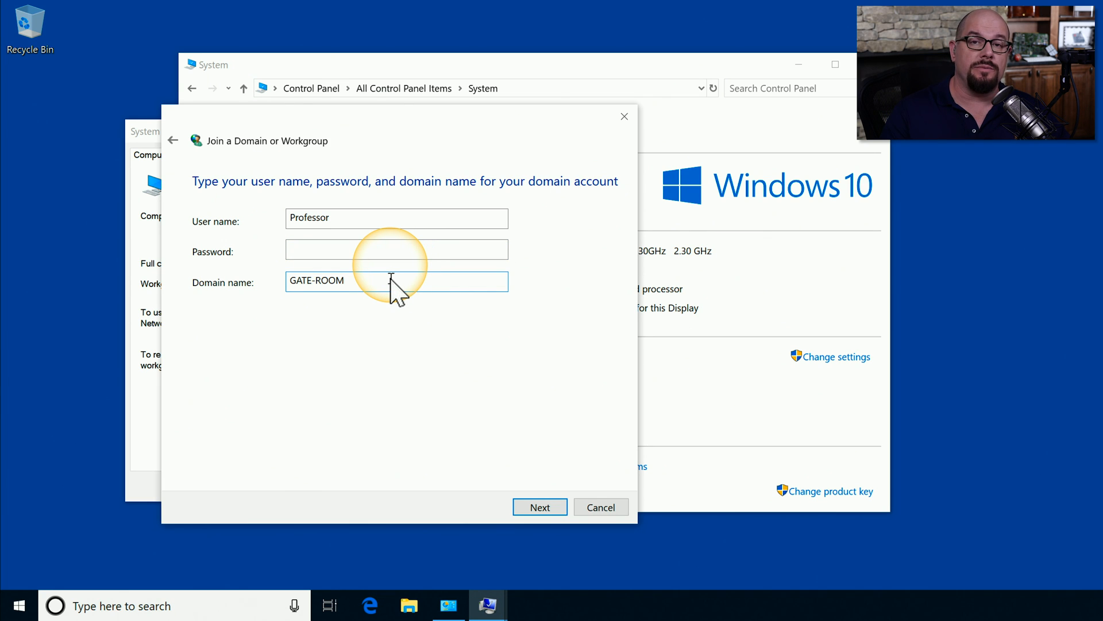